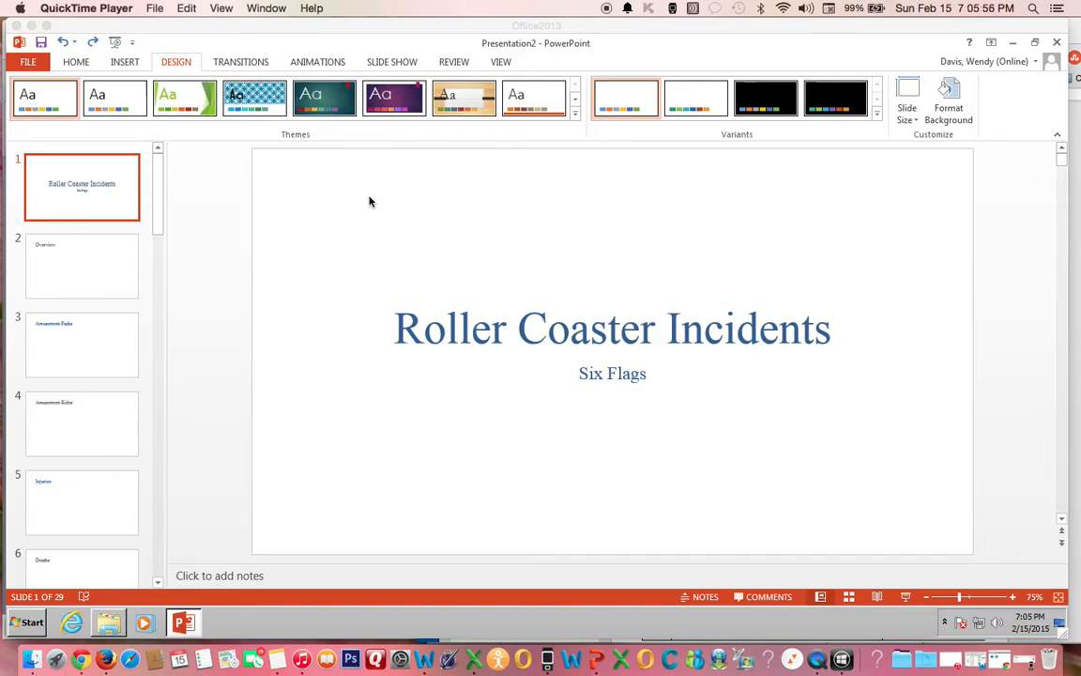
pyautogui.moveTo(342, 235)
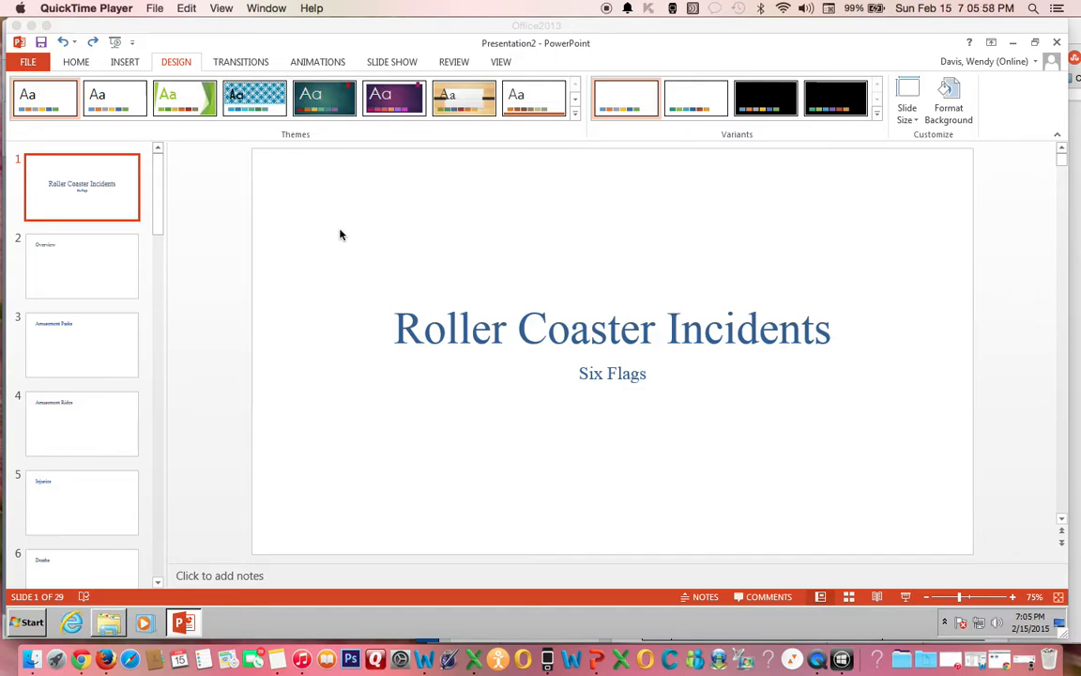
pyautogui.moveTo(338, 199)
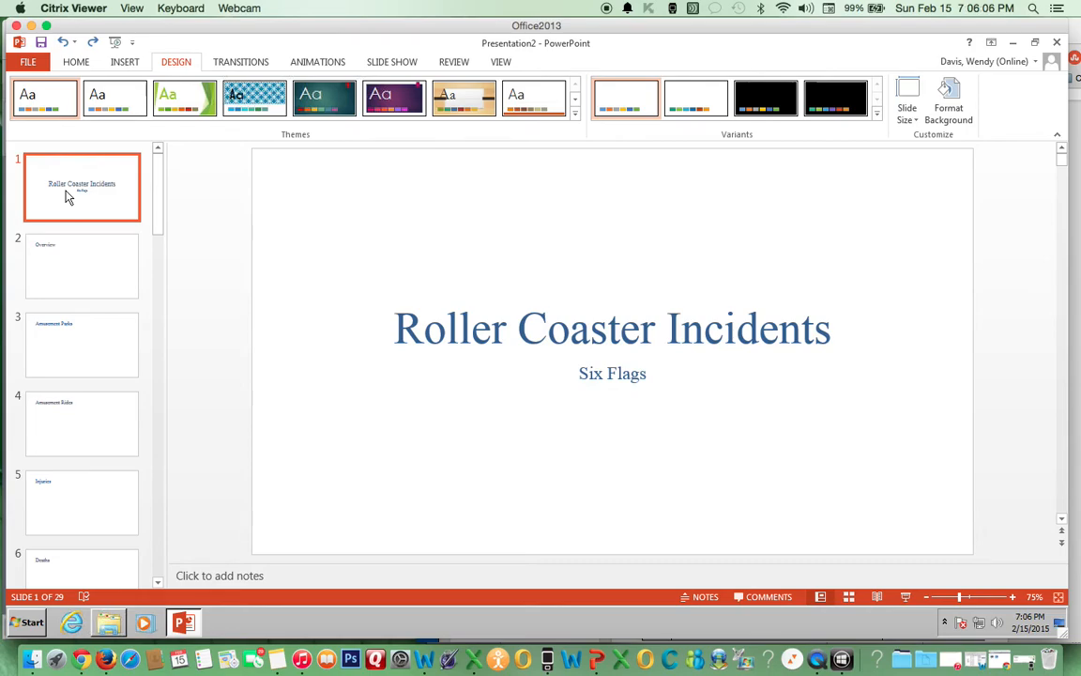
# Show the Home ribbon with its clipboard, font and paragraph commands
pyautogui.click(75, 60)
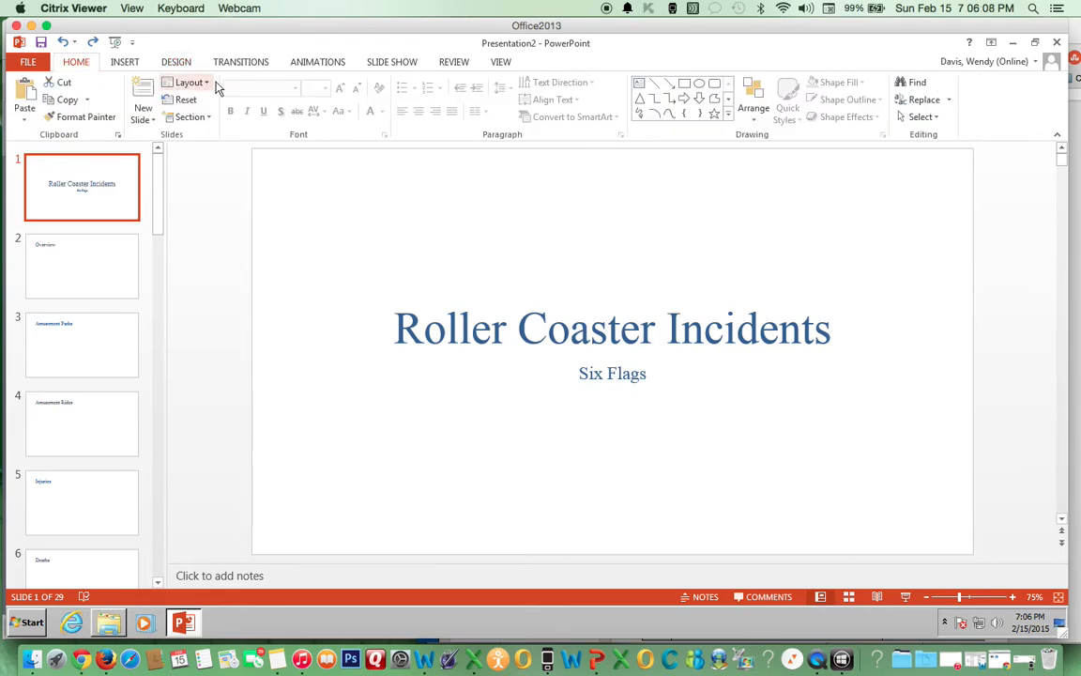
pyautogui.click(187, 82)
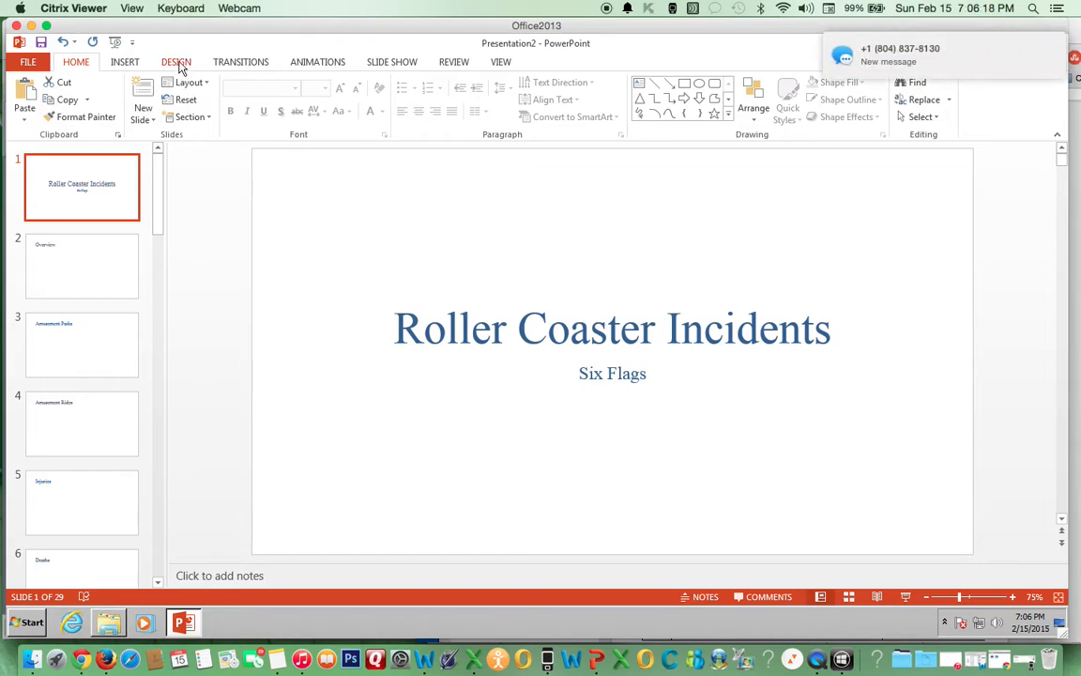
# Reach the Browse for Themes dialog from the expanded Design themes gallery
pyautogui.click(177, 60)
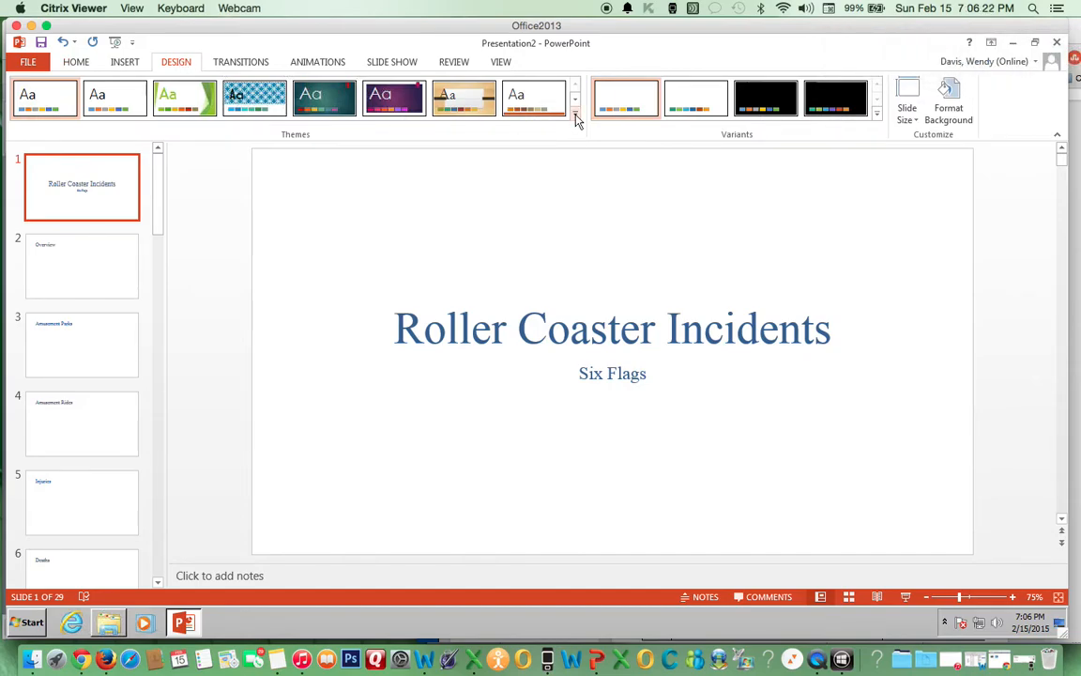
pyautogui.click(574, 112)
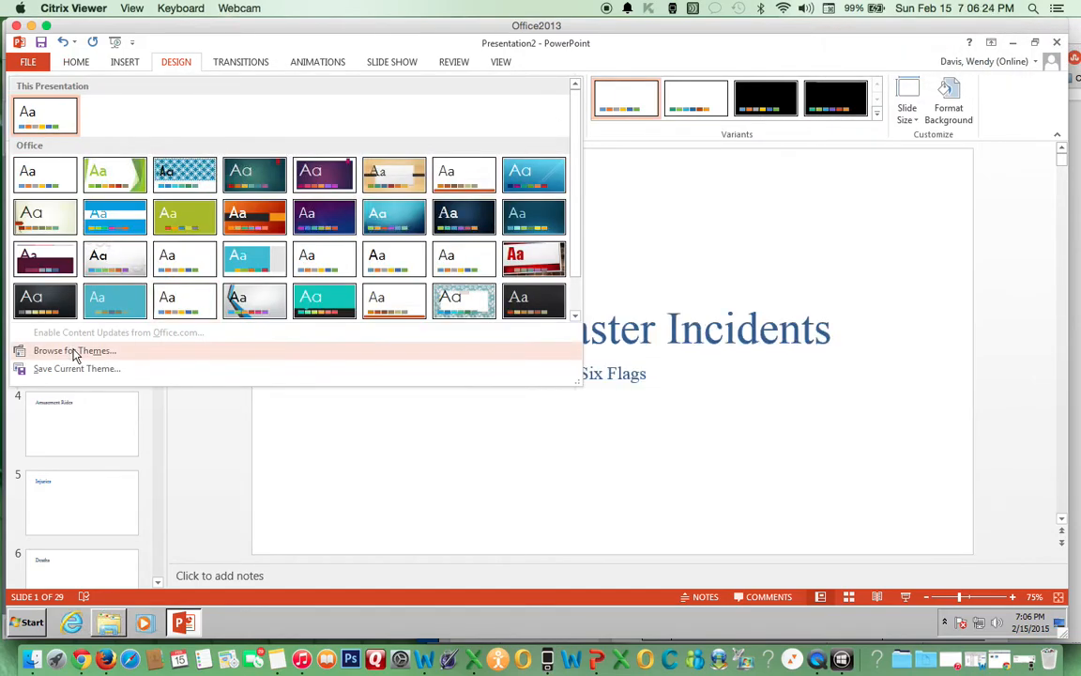
pyautogui.click(75, 351)
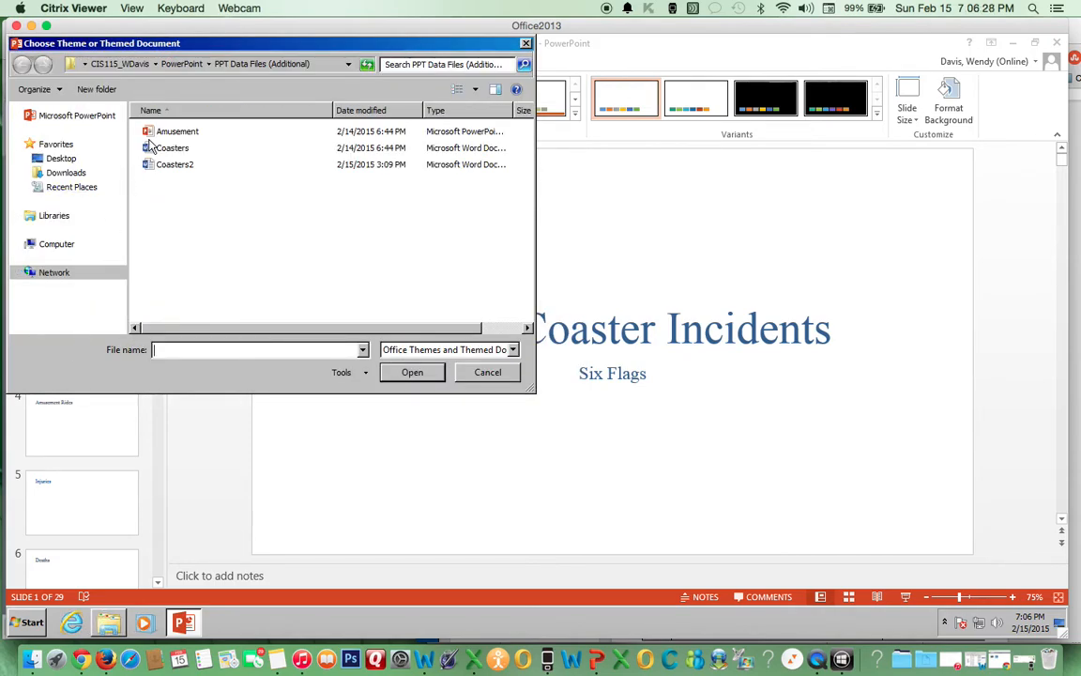
pyautogui.moveTo(157, 139)
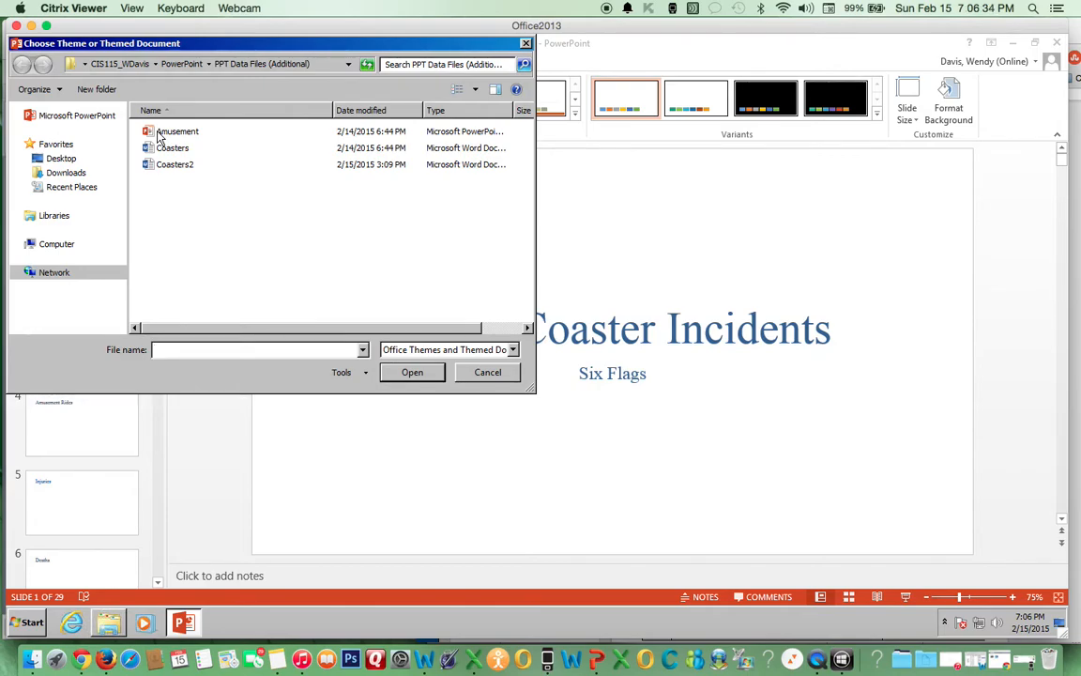
# Apply the Amusement theme file to the presentation
pyautogui.click(176, 132)
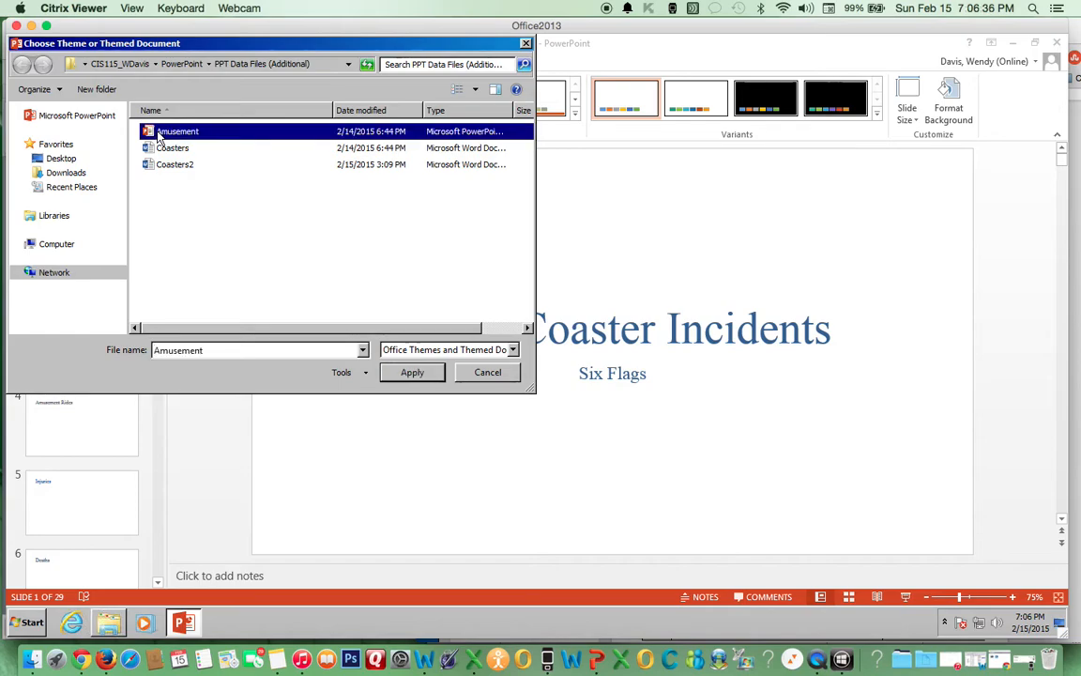
pyautogui.click(413, 371)
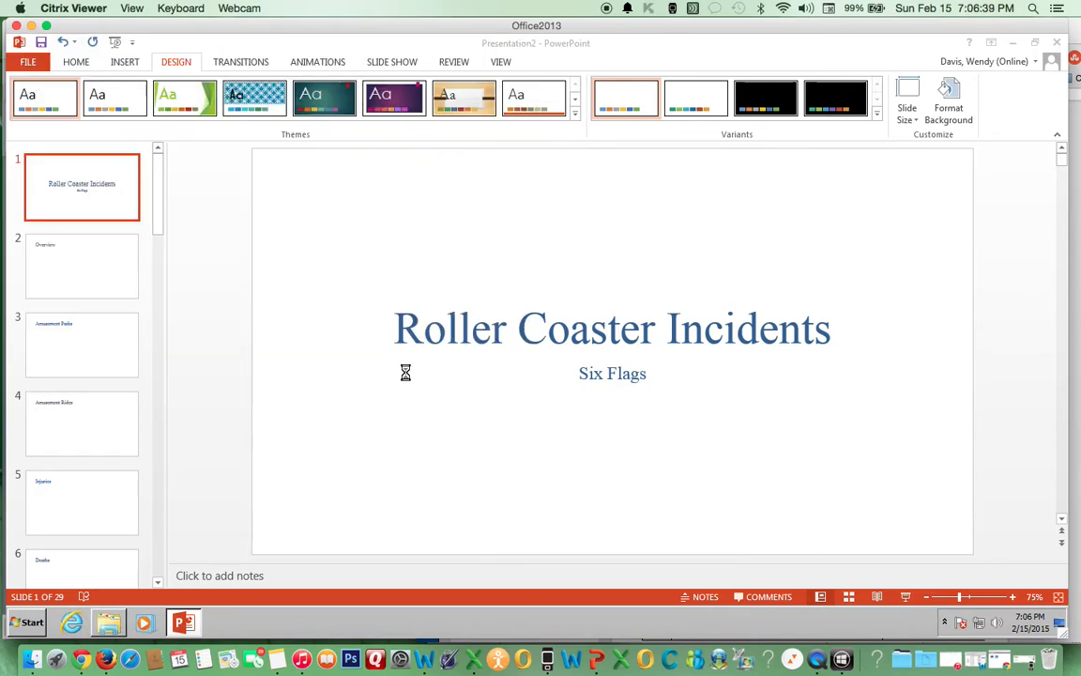
# Confirm the Amusement theme styles every slide, with the roller coaster photo on the title slide
pyautogui.click(45, 98)
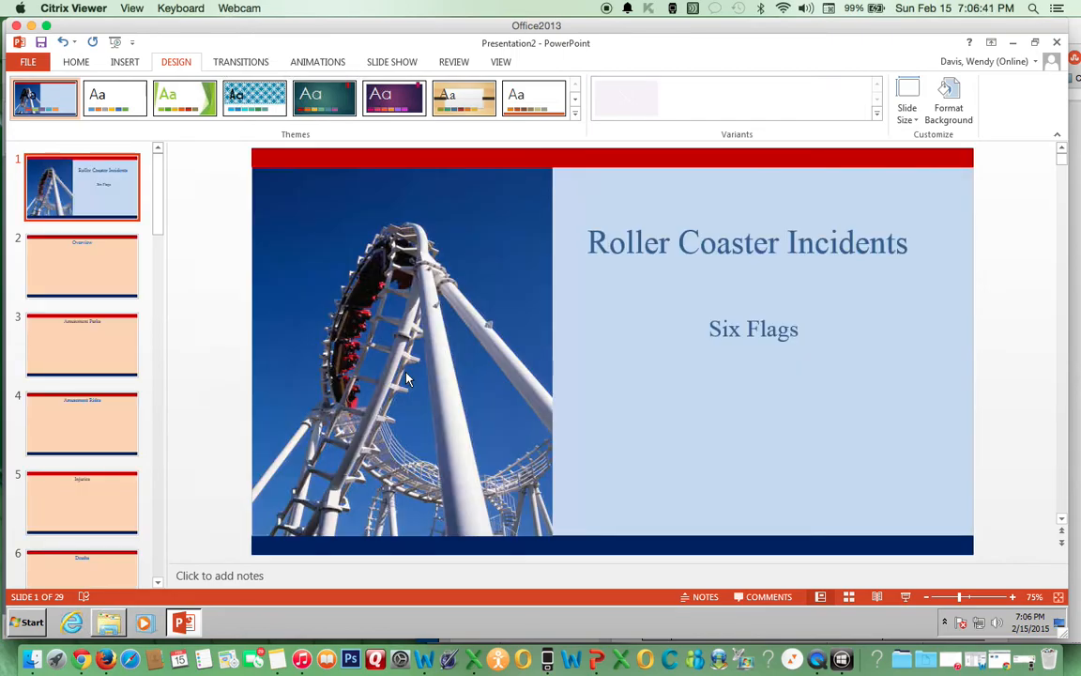
pyautogui.moveTo(56, 188)
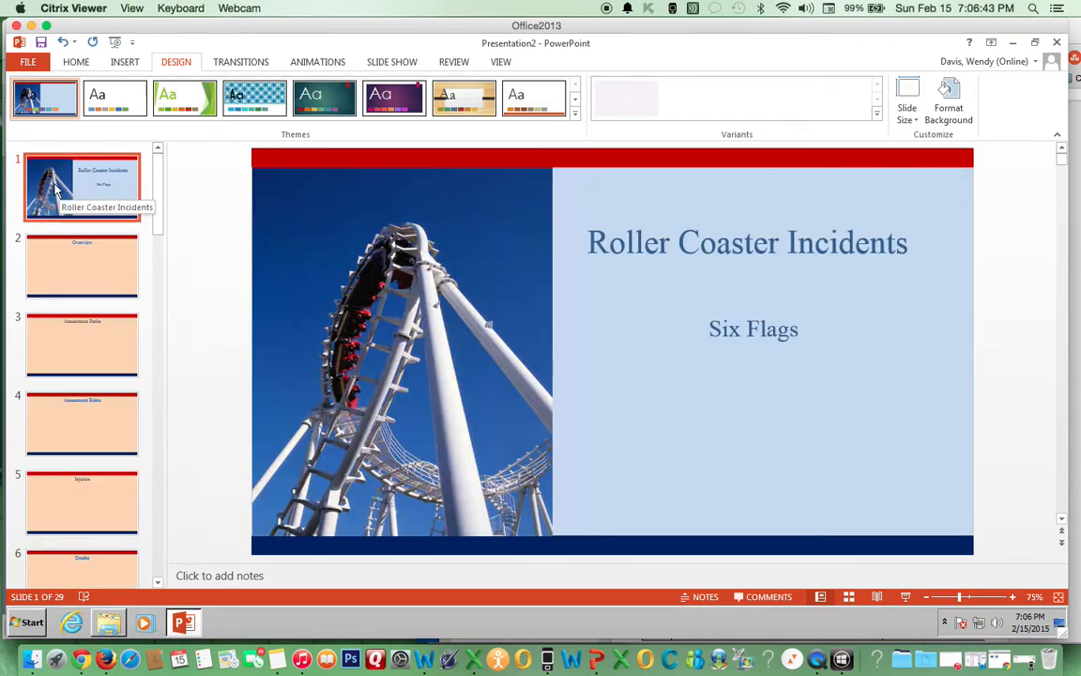
pyautogui.moveTo(94, 208)
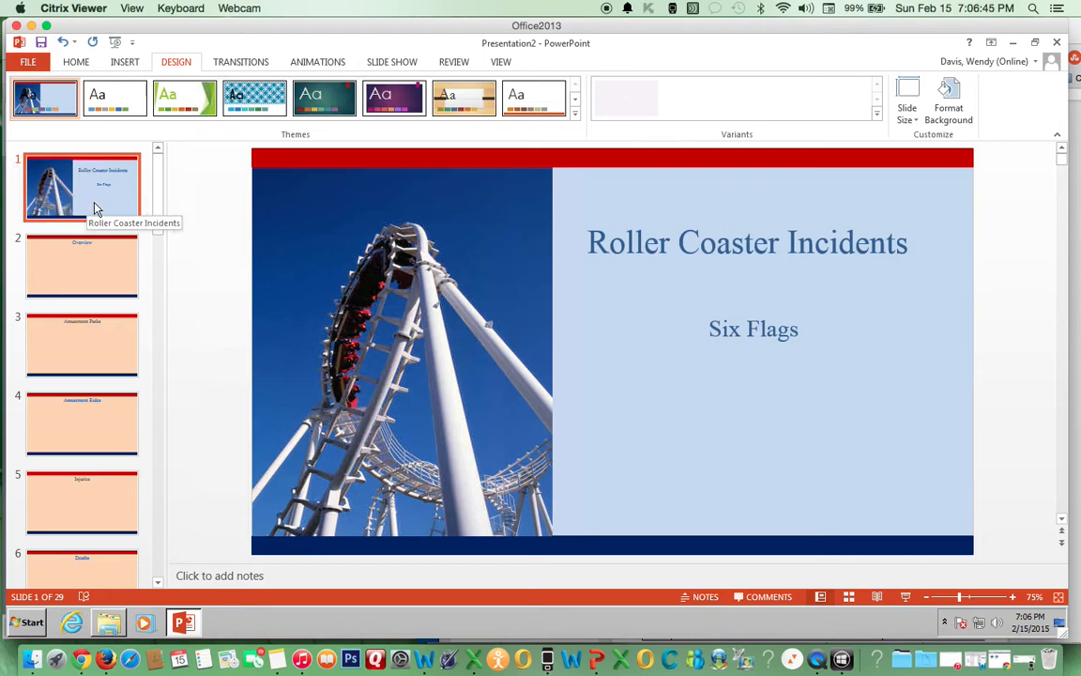
pyautogui.moveTo(366, 192)
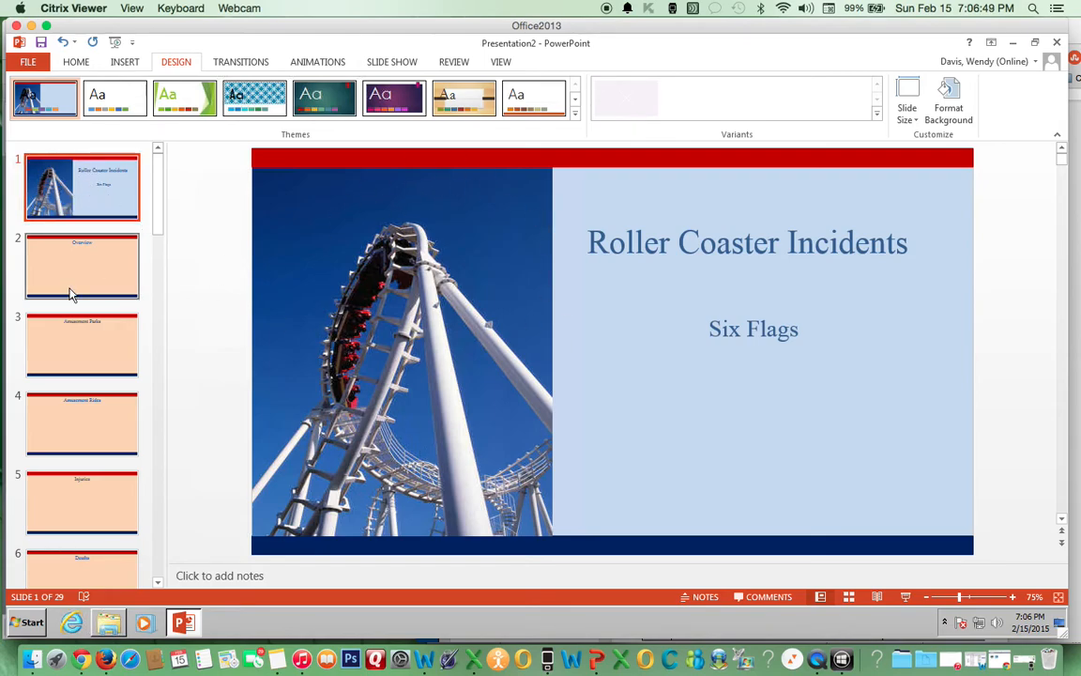
pyautogui.moveTo(112, 543)
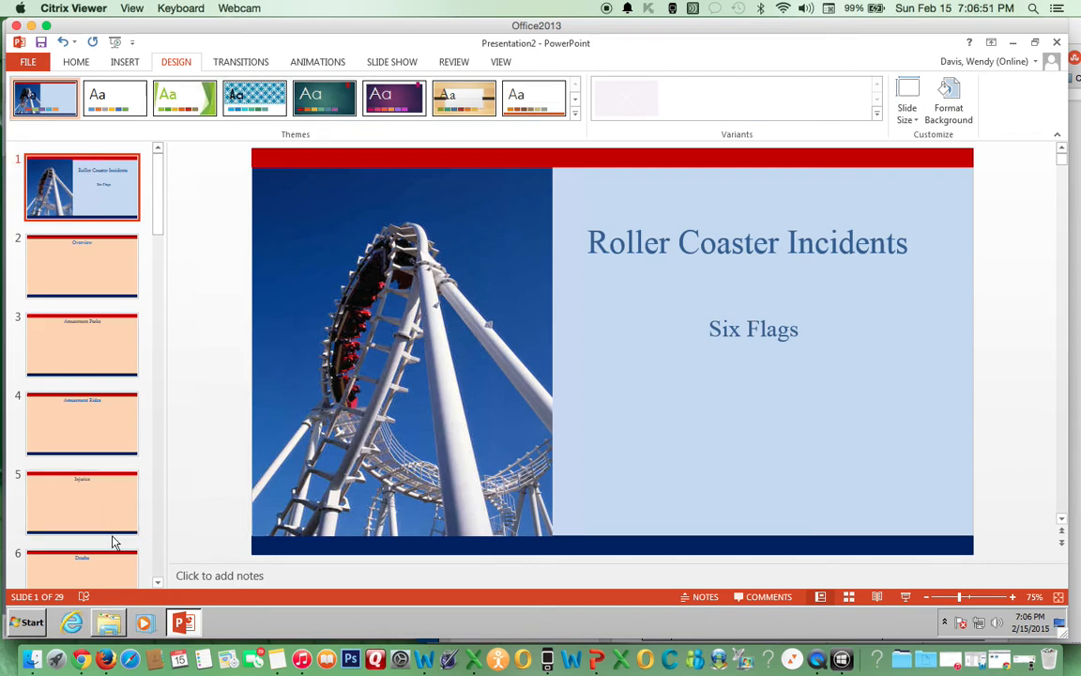